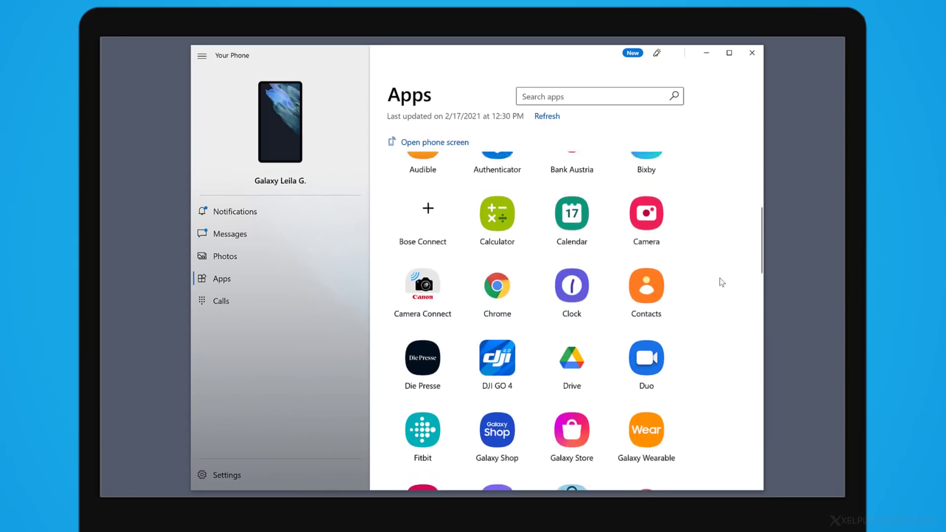
Look over the favourite apps, opening Fitbit, before bringing up the snowy-shoot photos
scroll("down", 3)
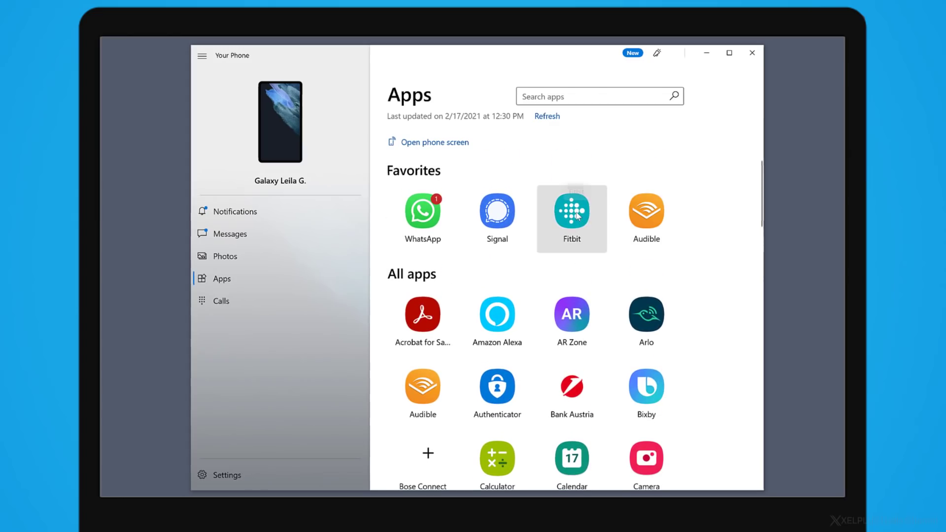
left_click(572, 213)
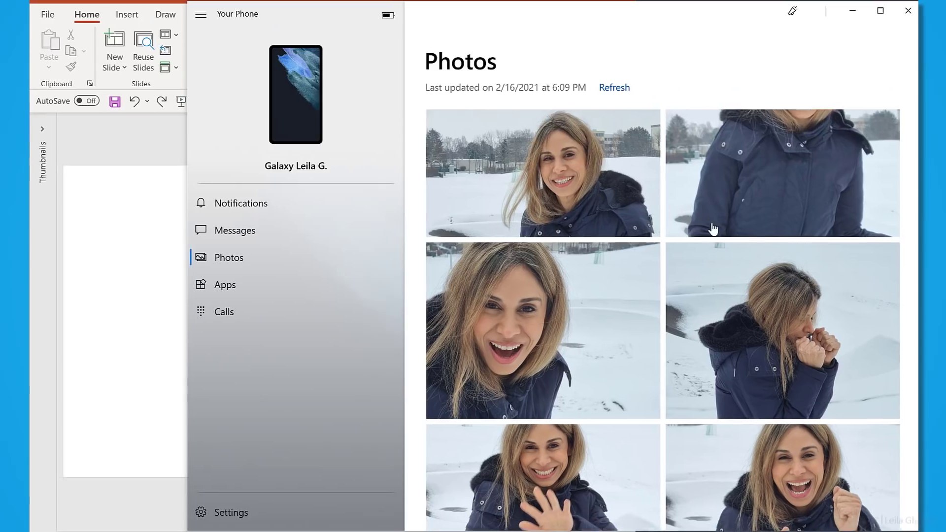
scroll("down", 3)
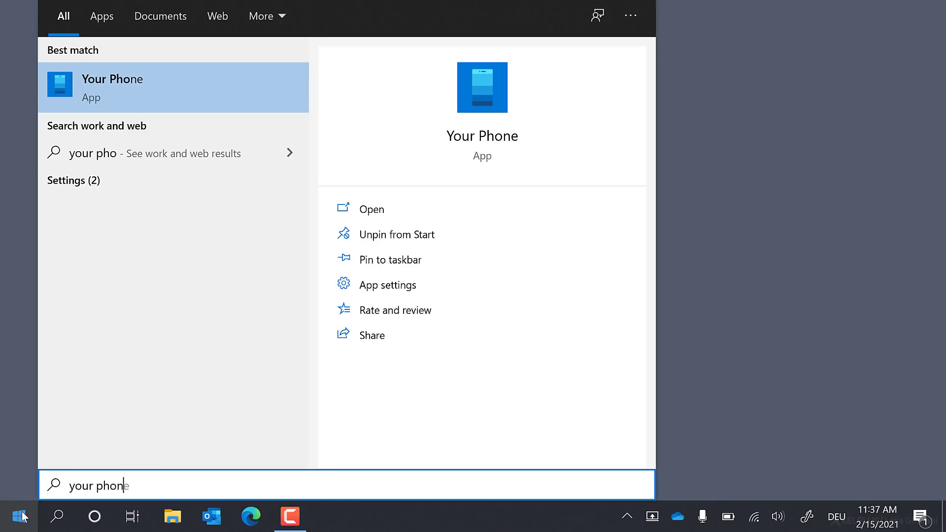
Launch Your Phone from Start search and move through the feature slides to the phone-type choice
type("e")
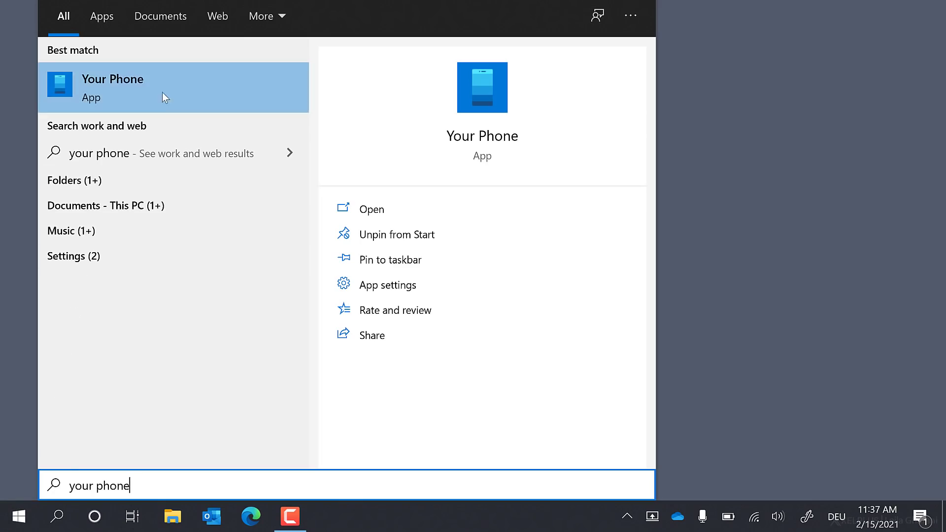
left_click(113, 88)
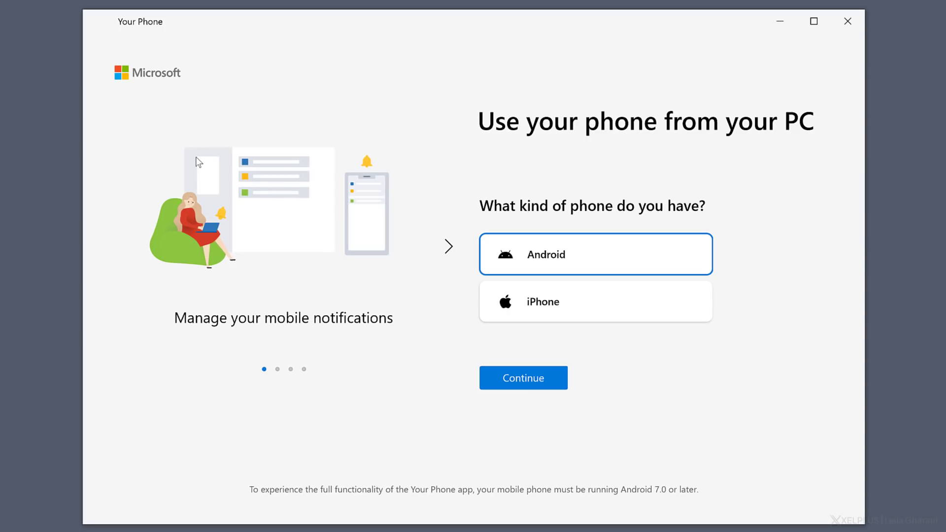
left_click(447, 246)
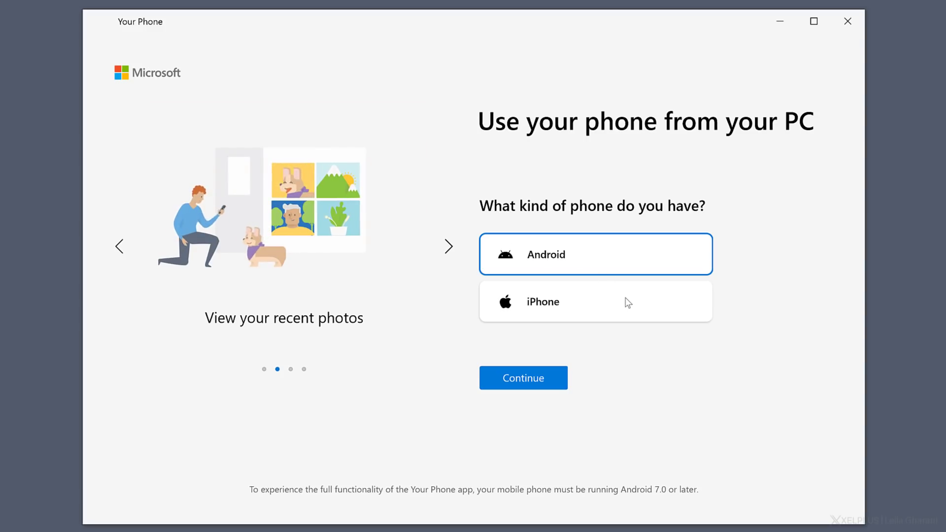
mouse_move(627, 302)
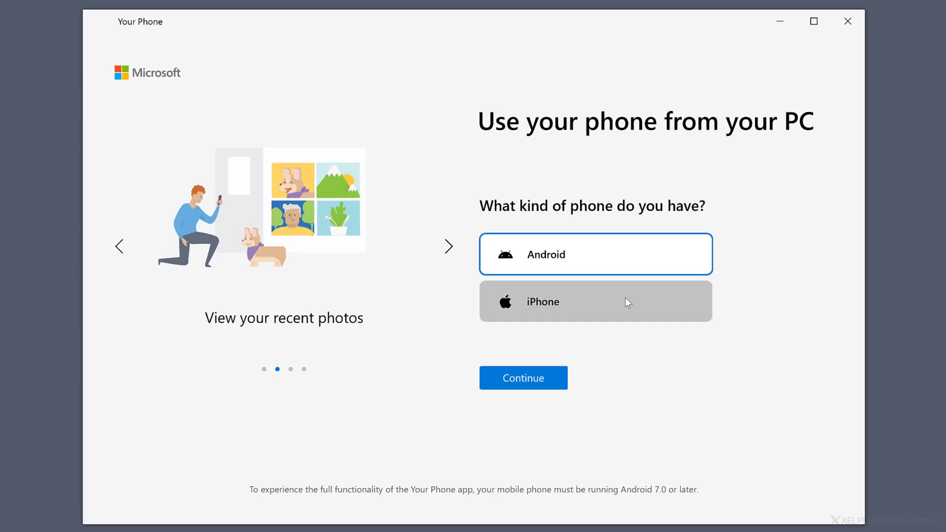
left_click(447, 247)
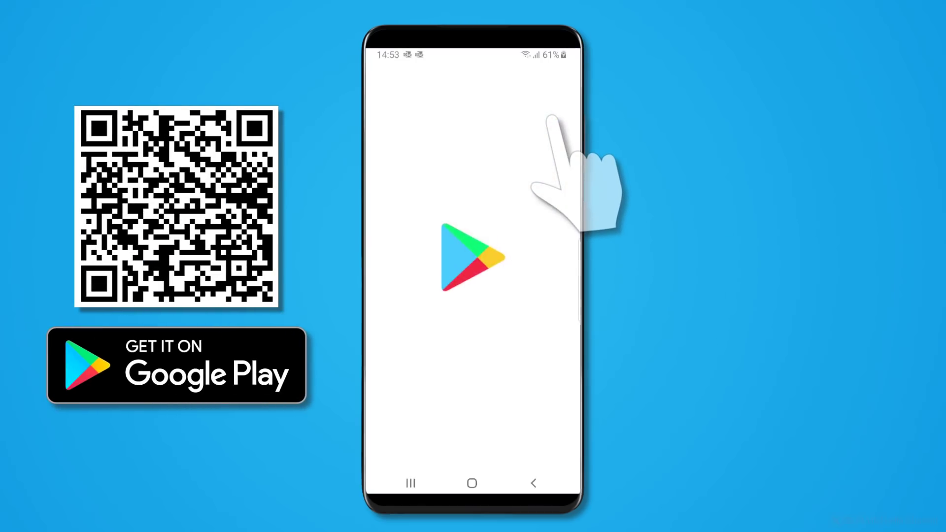
Install Your Phone Companion from Google Play and begin Link to Windows with the signed-in account
left_click(467, 258)
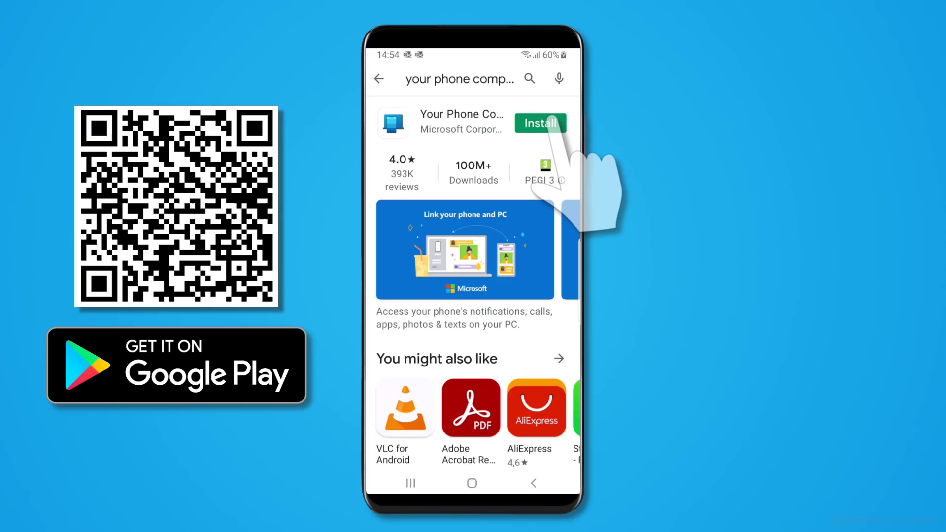
left_click(539, 123)
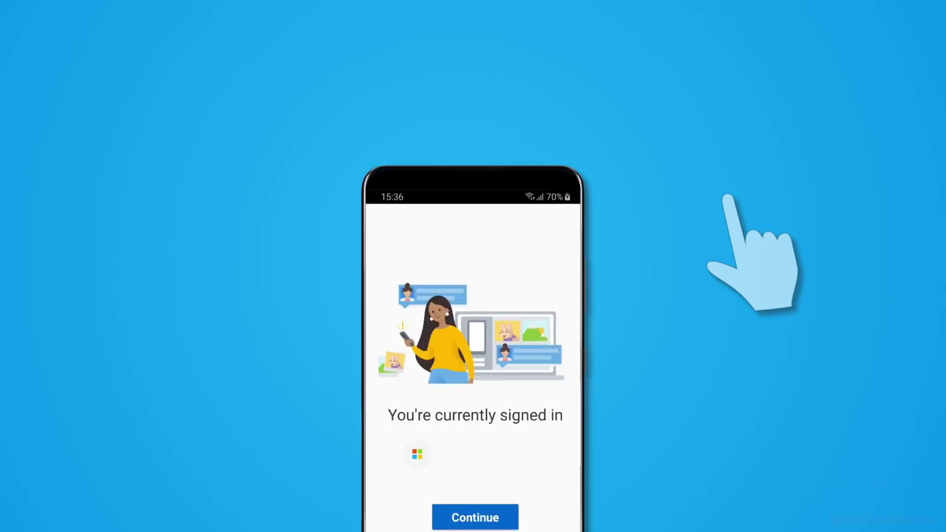
left_click(475, 530)
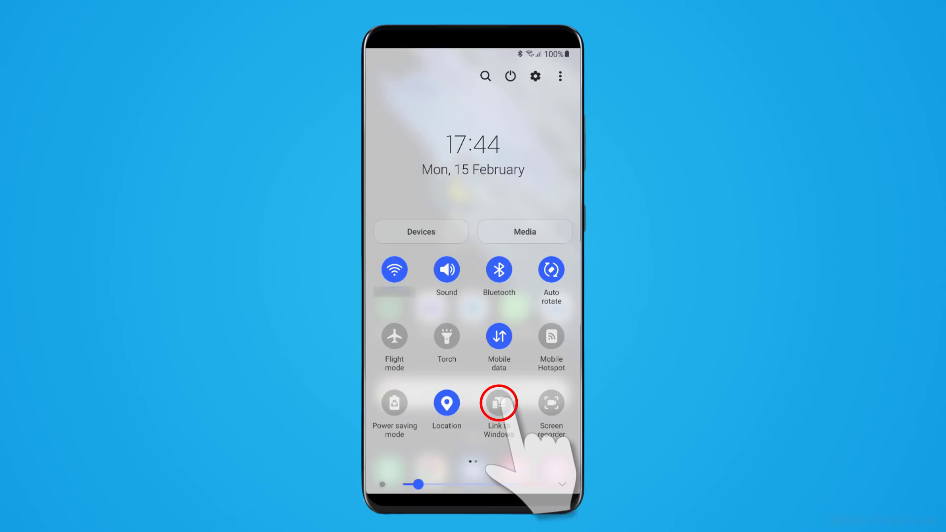
left_click(499, 404)
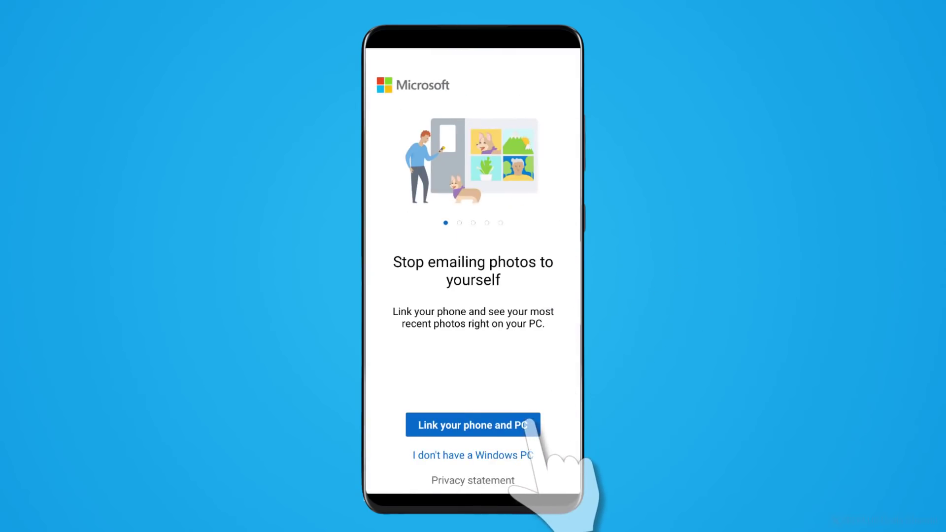
Link the phone and PC, then allow the companion to read notifications
left_click(472, 425)
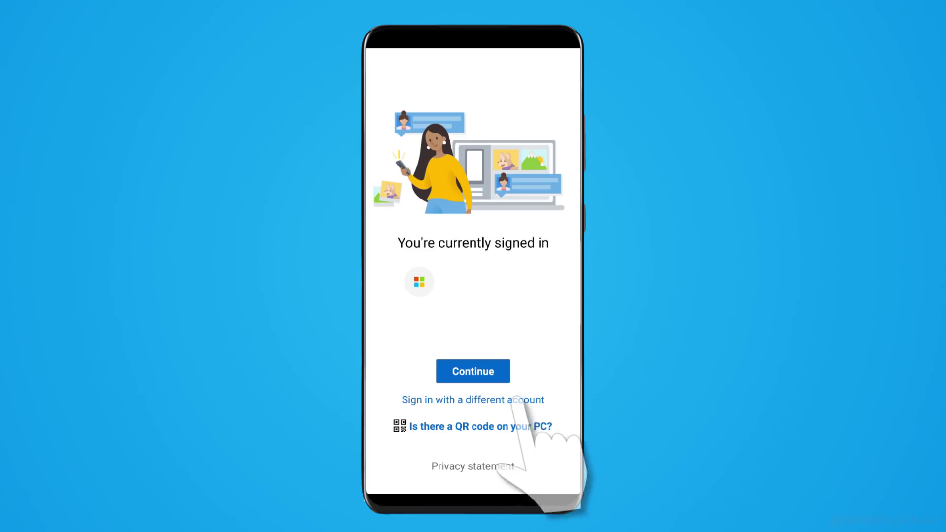
left_click(473, 371)
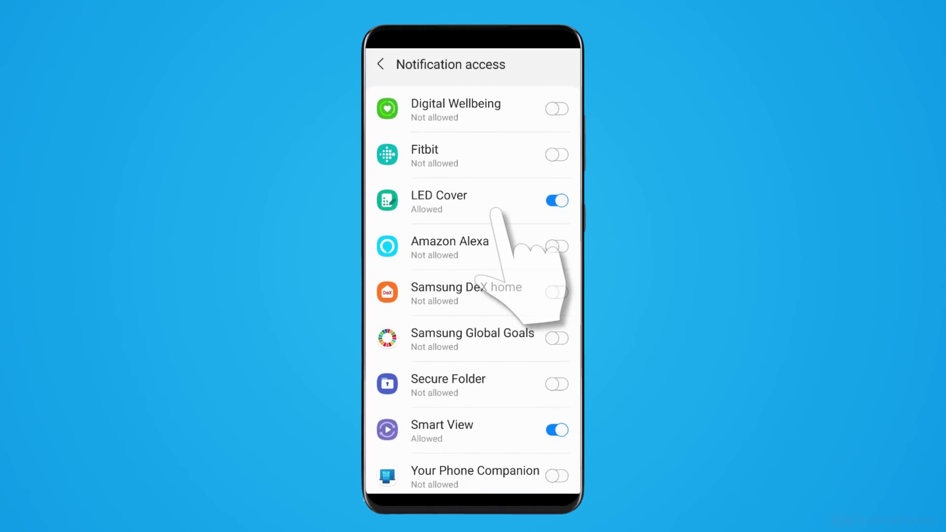
left_click(557, 476)
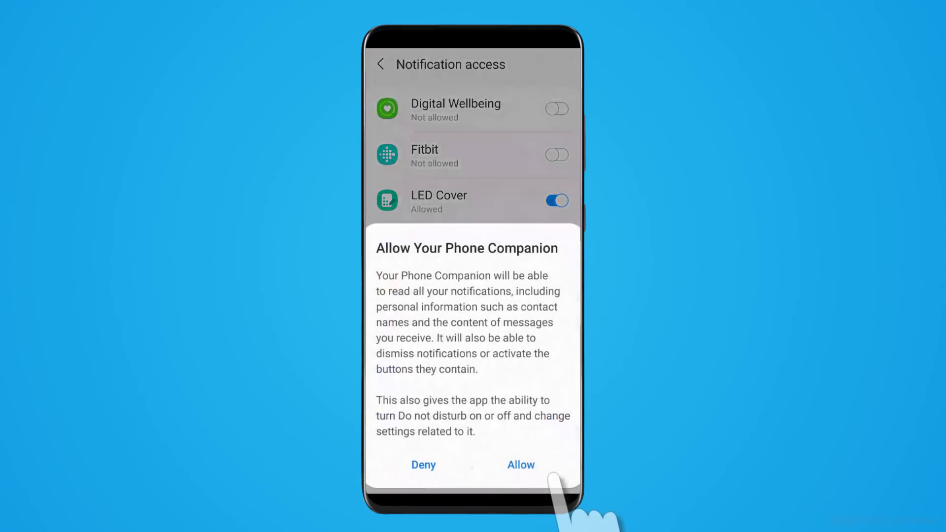
left_click(520, 465)
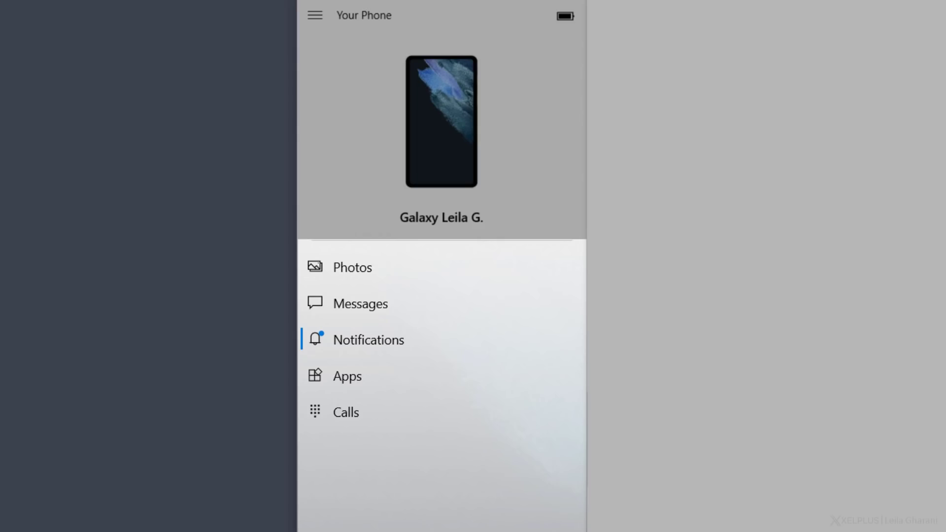
Reply to the Outlook course notification on the mirrored phone, leaving the taxes meeting notification
left_click(368, 339)
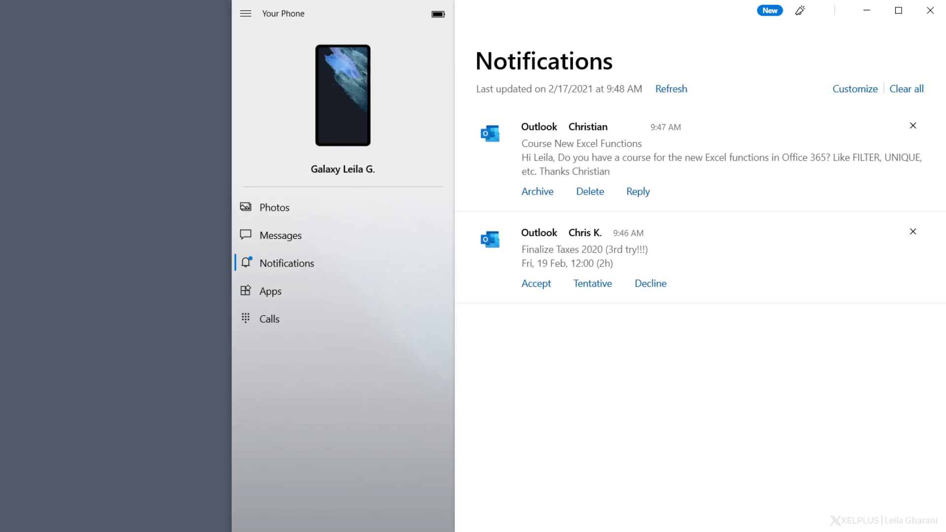
mouse_move(911, 125)
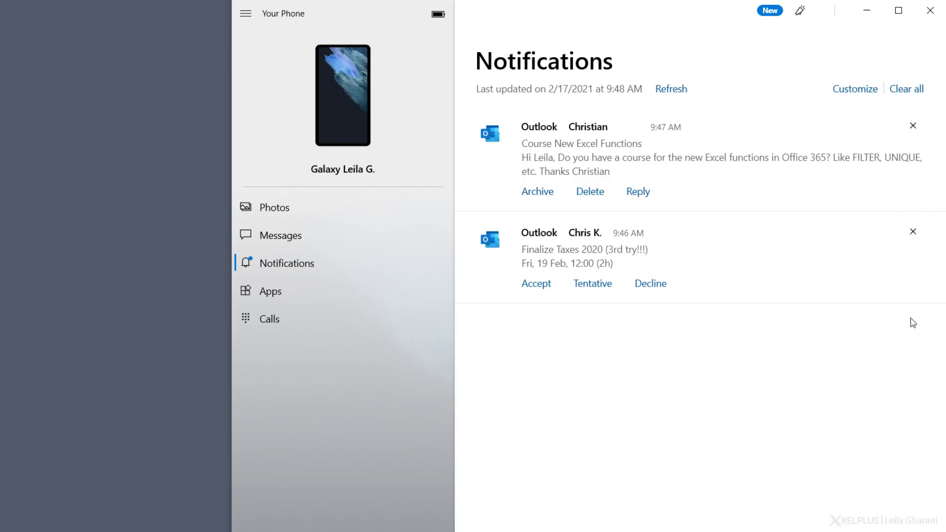
mouse_move(556, 159)
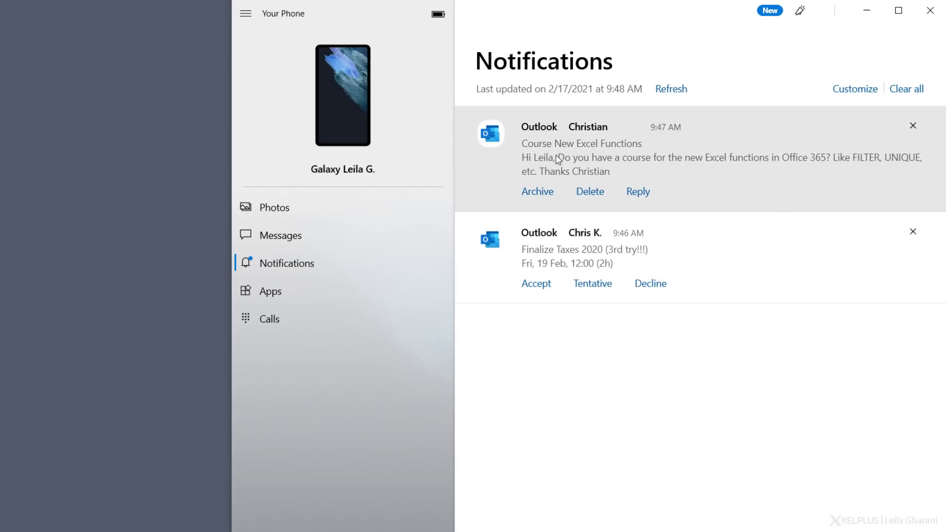
mouse_move(528, 170)
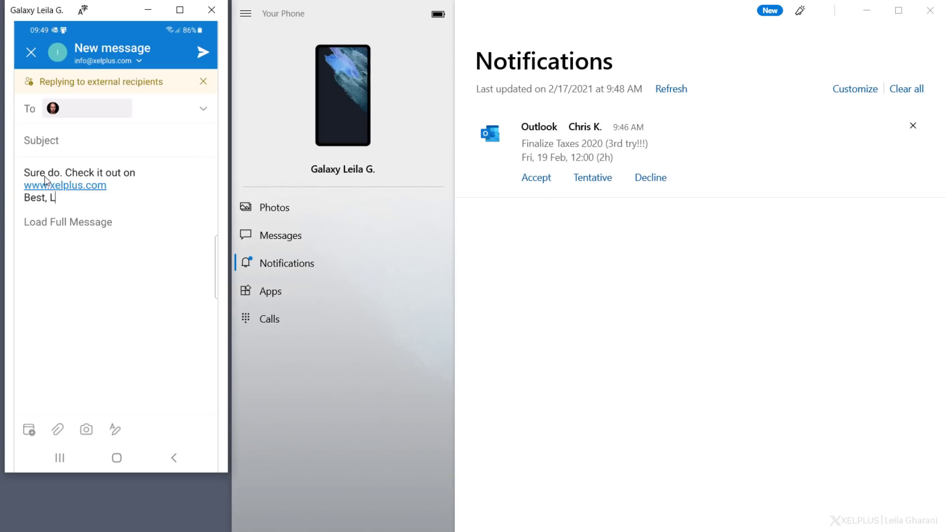
left_click(204, 51)
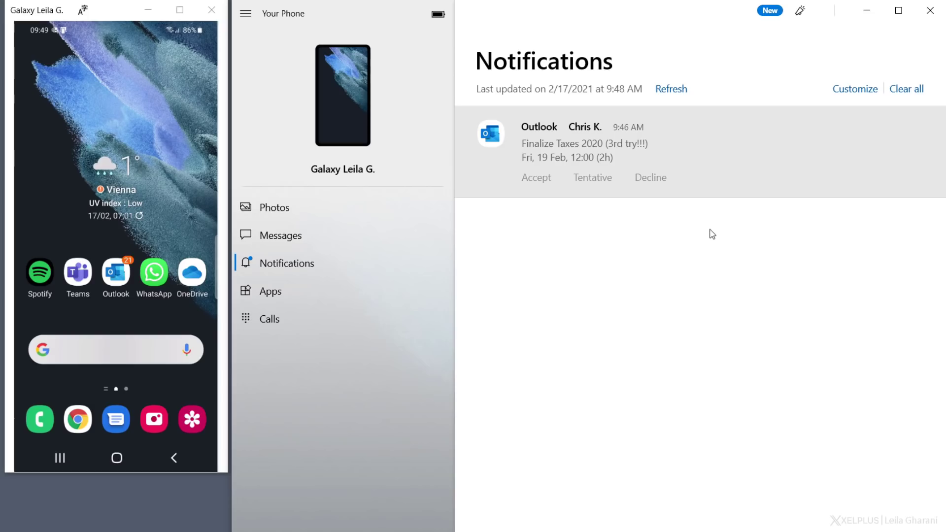
mouse_move(782, 187)
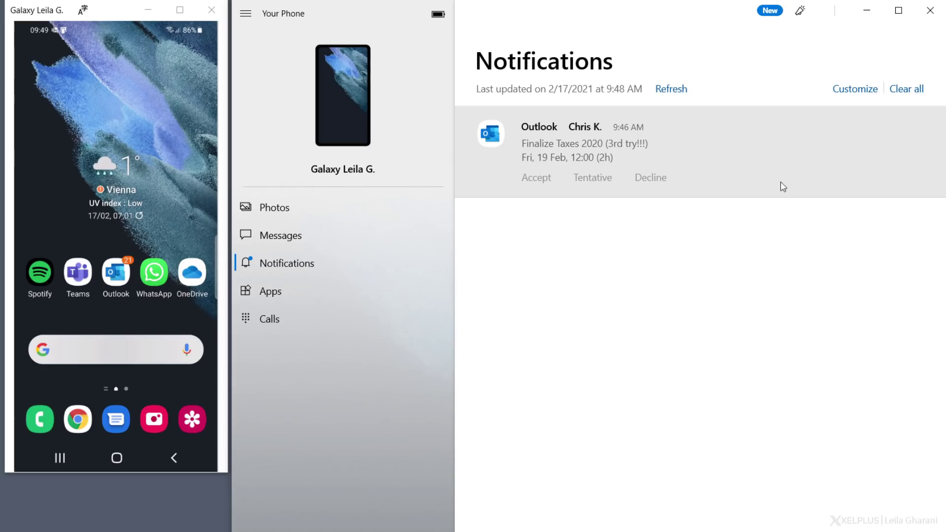
left_click(855, 89)
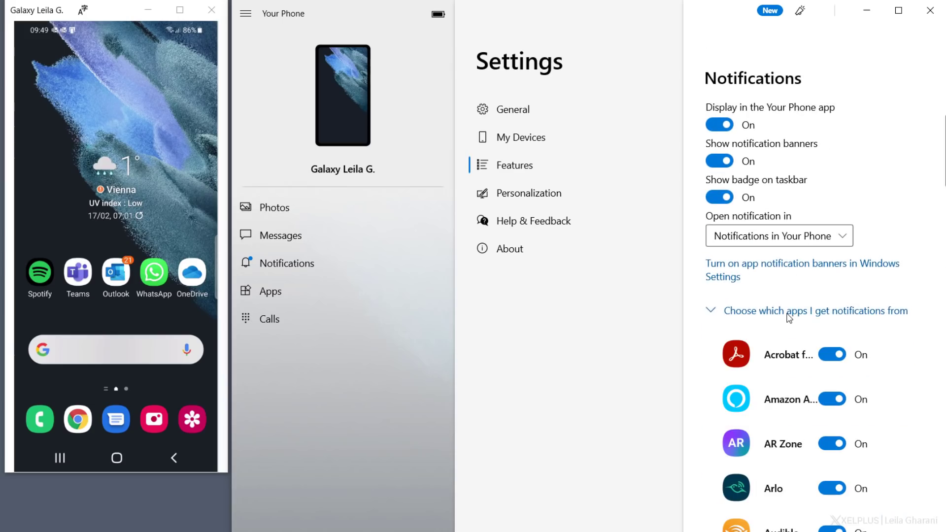
Reveal the list of apps allowed to send notifications in Your Phone settings
scroll("down", 3)
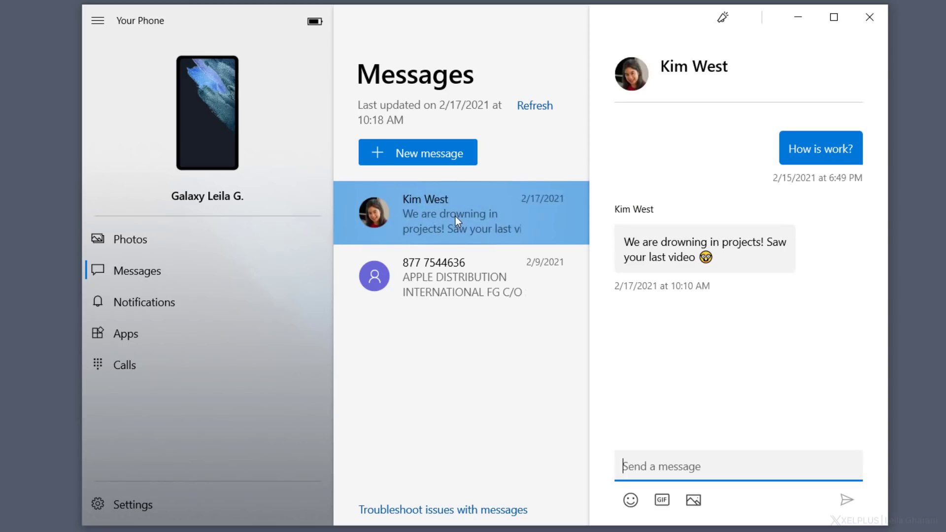
type("Sorry to")
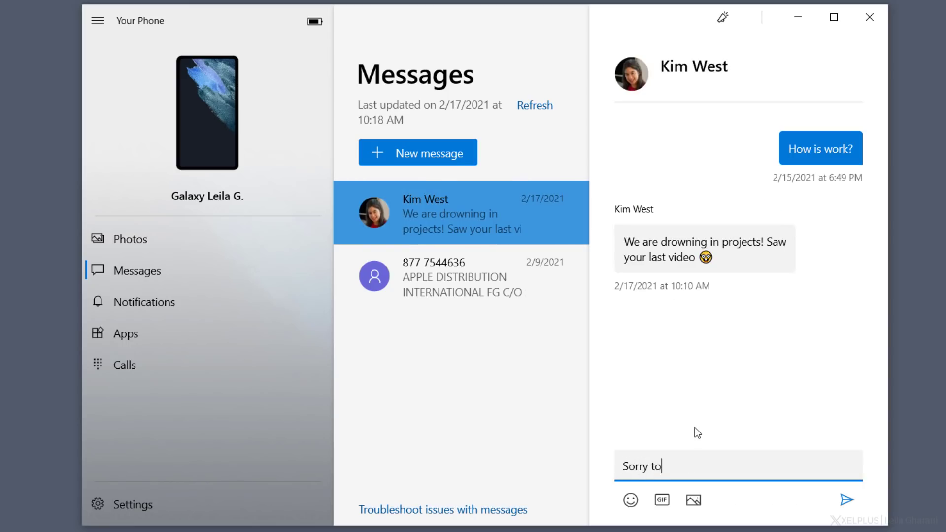
type("hear! Which video")
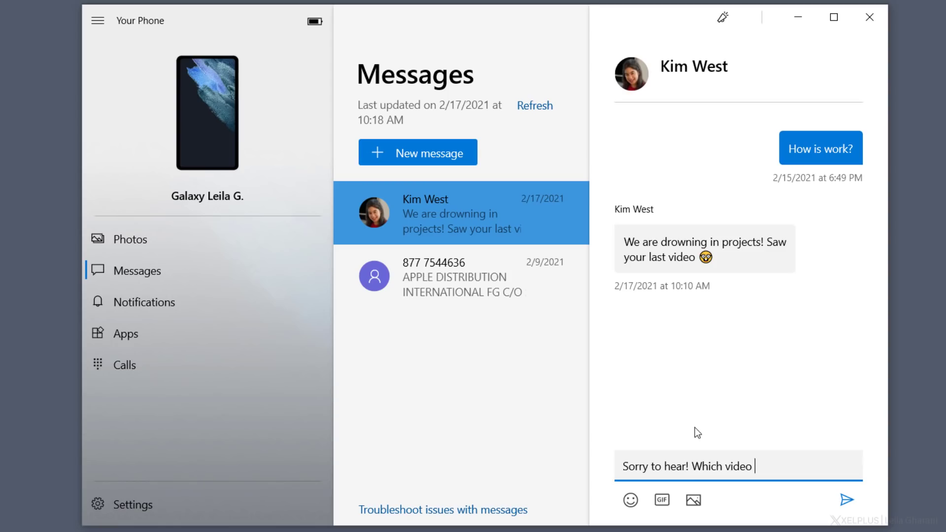
left_click(630, 499)
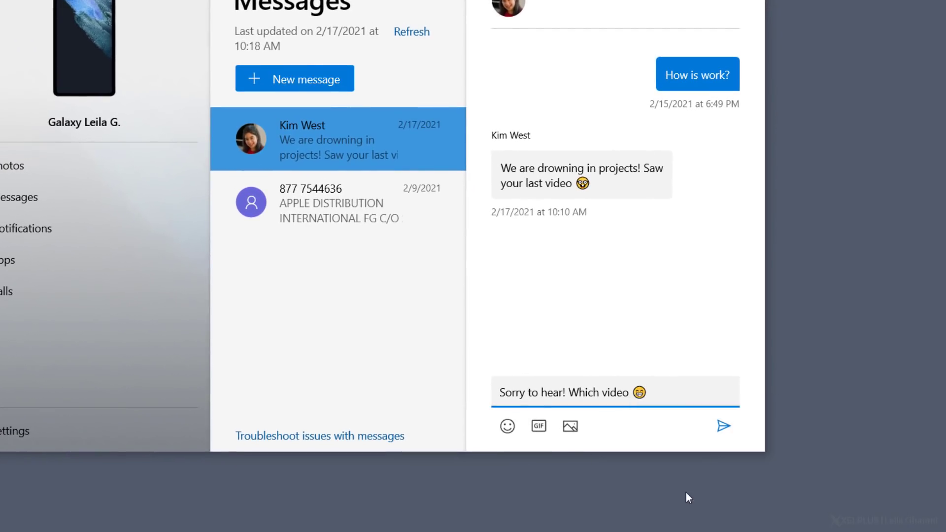
left_click(719, 426)
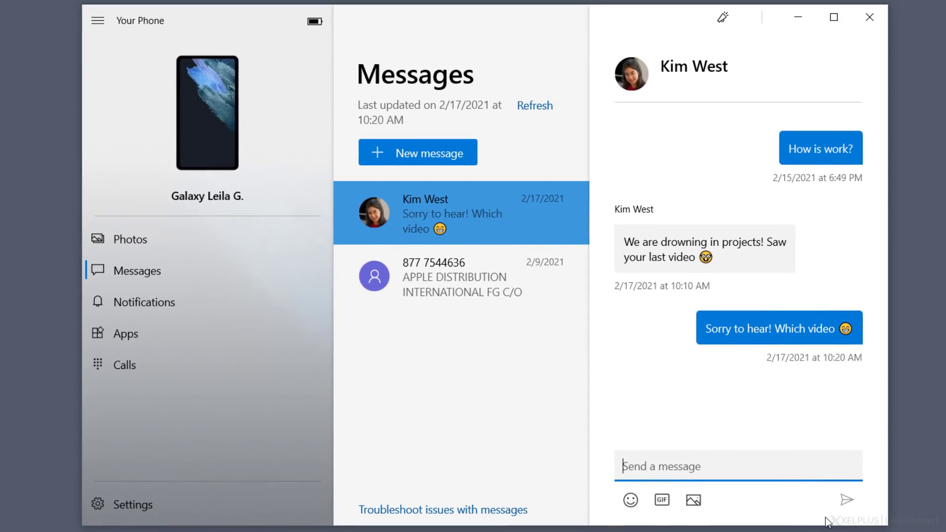
Send the follow-up 'Ah, that was just an introduction ... will get much more gee'
type("Ah, that was just an introduction ... will get much more gee")
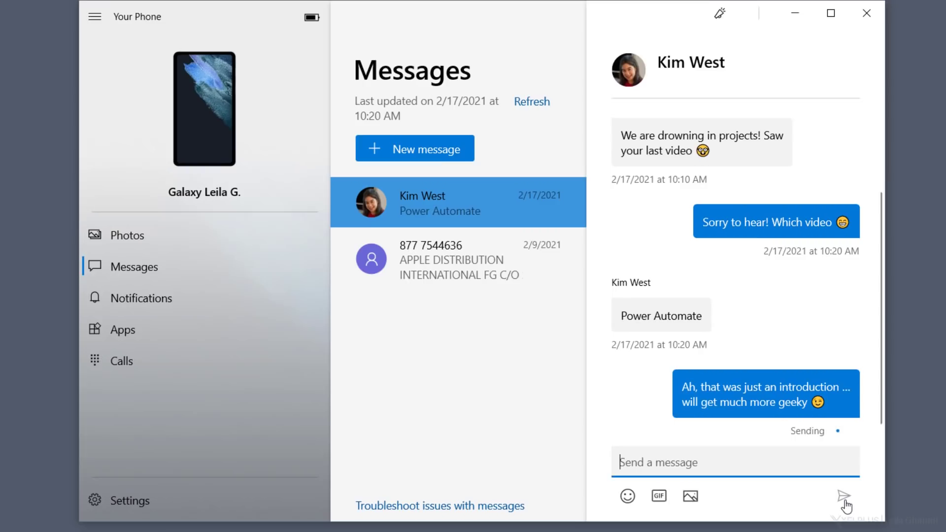
left_click(846, 492)
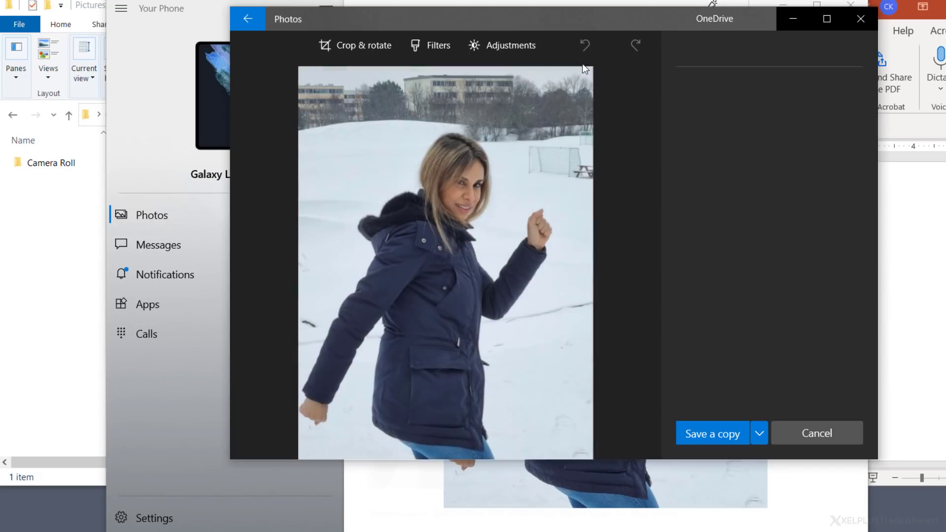
Put the snowy photo into the Photos editor with crop, filters and adjustments
left_click(711, 434)
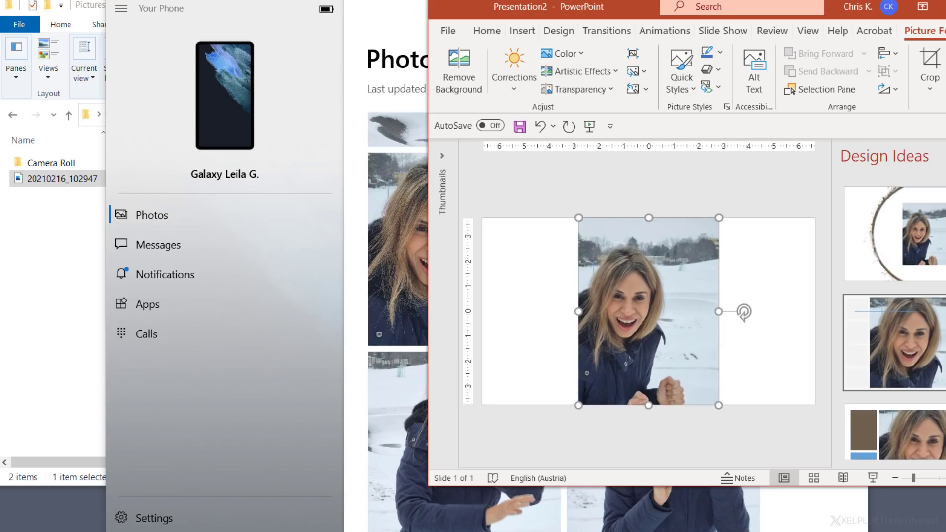
Save the face-covering snow photo from the gallery and share the cheering snow photo
left_click(914, 234)
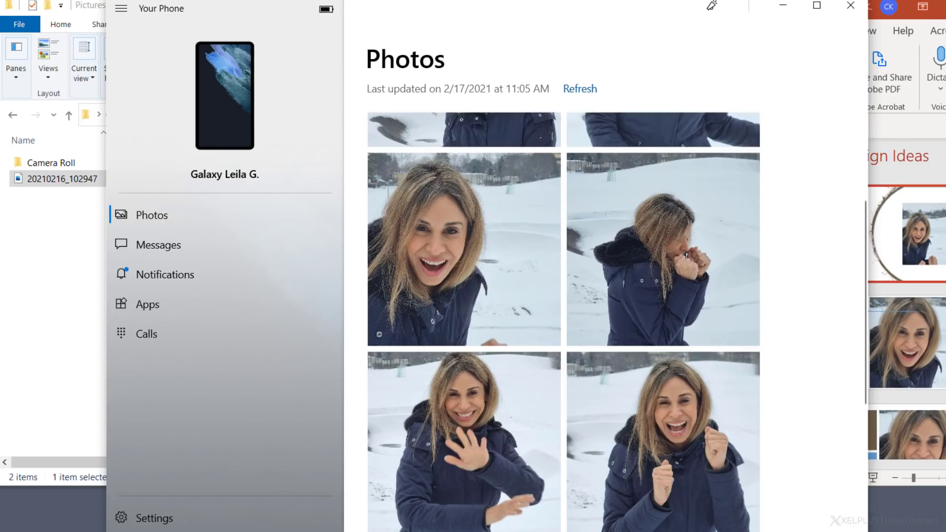
right_click(645, 248)
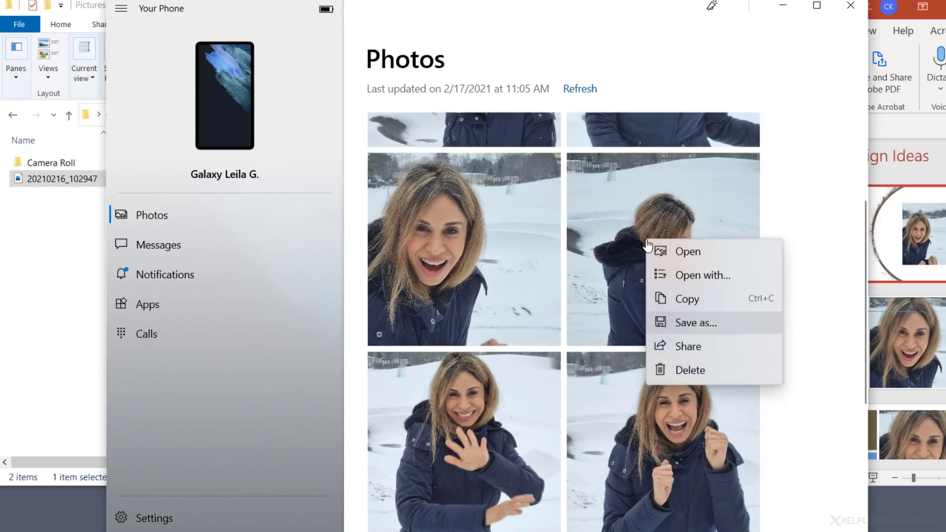
left_click(688, 347)
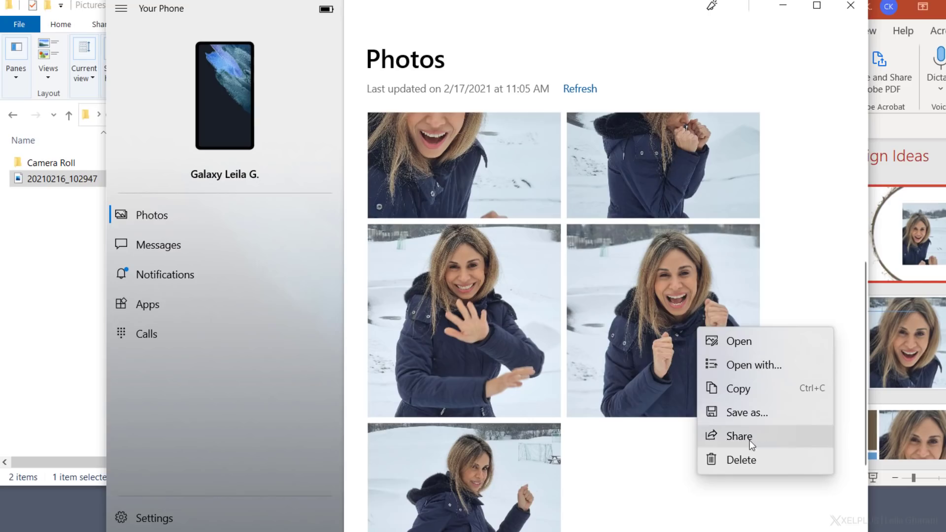
left_click(741, 459)
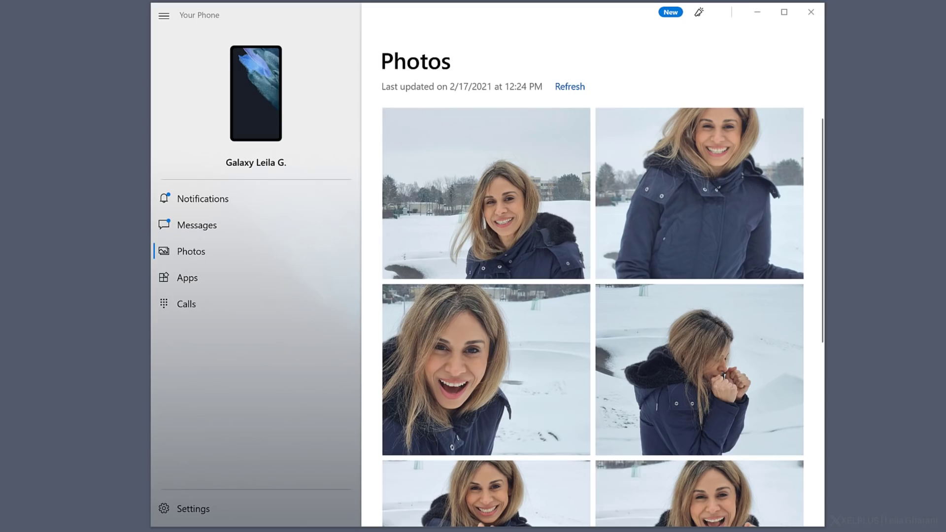
mouse_move(325, 255)
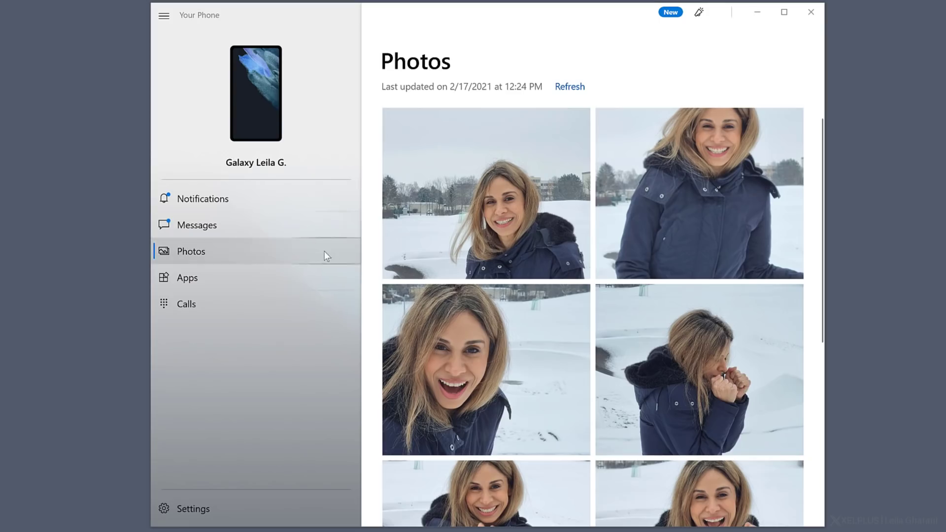
List the phone's apps and add Audible to the favourites beside WhatsApp, Signal and Fitbit
left_click(187, 278)
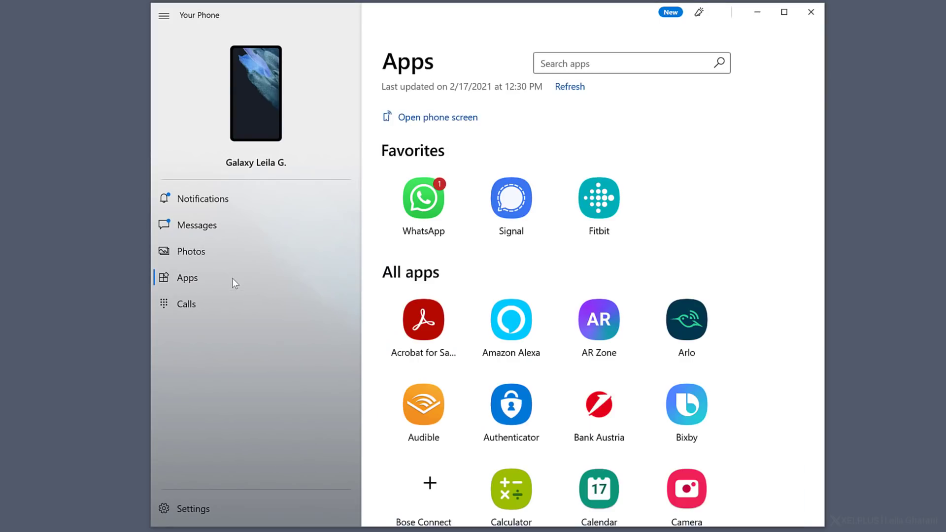
mouse_move(774, 282)
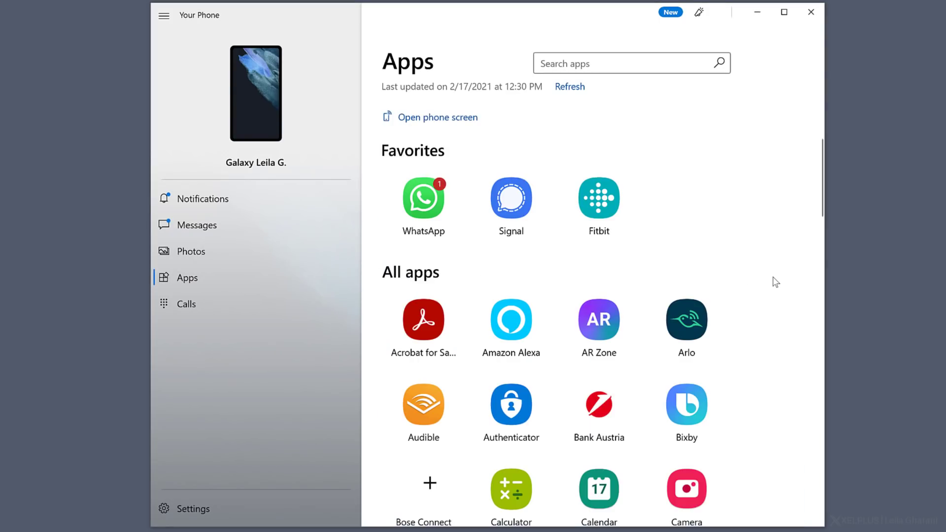
scroll("down", 3)
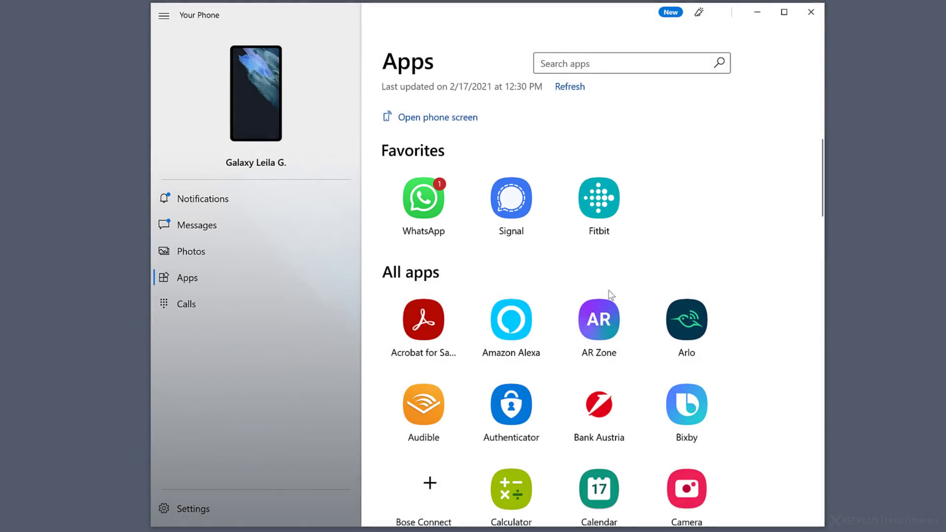
mouse_move(428, 411)
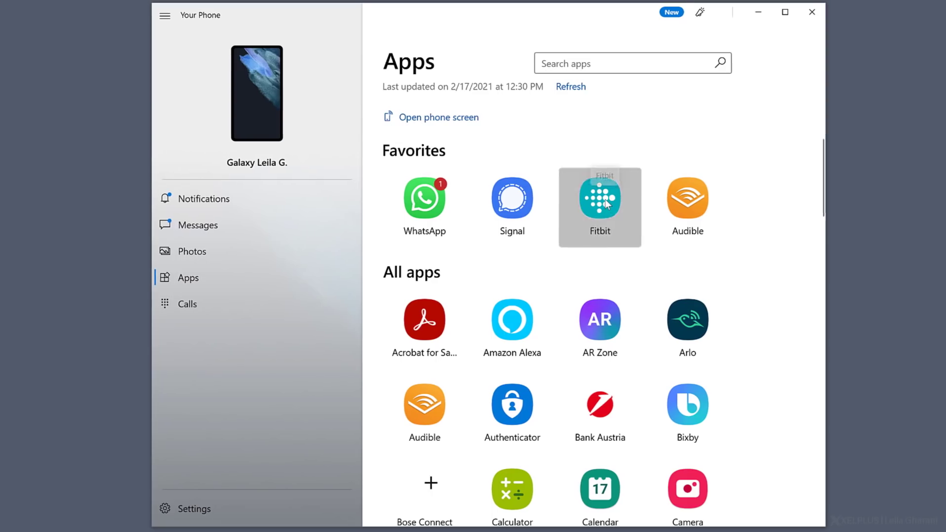
Run Fitbit in its own window, then open and close the Galaxy Store
left_click(599, 201)
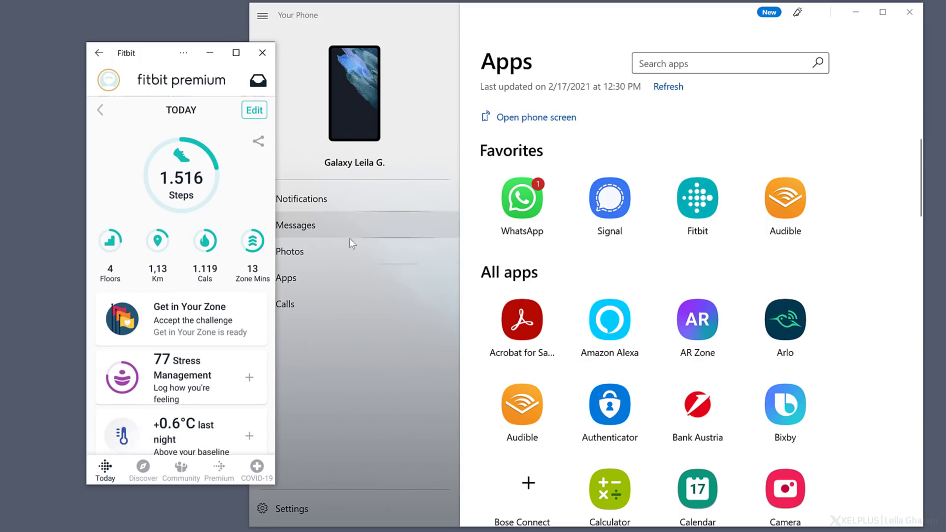
scroll("down", 3)
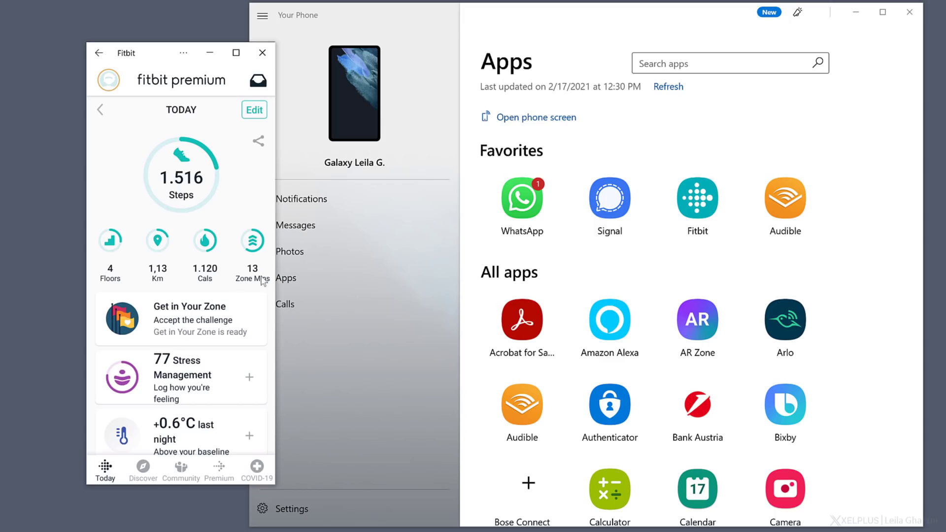
scroll("down", 3)
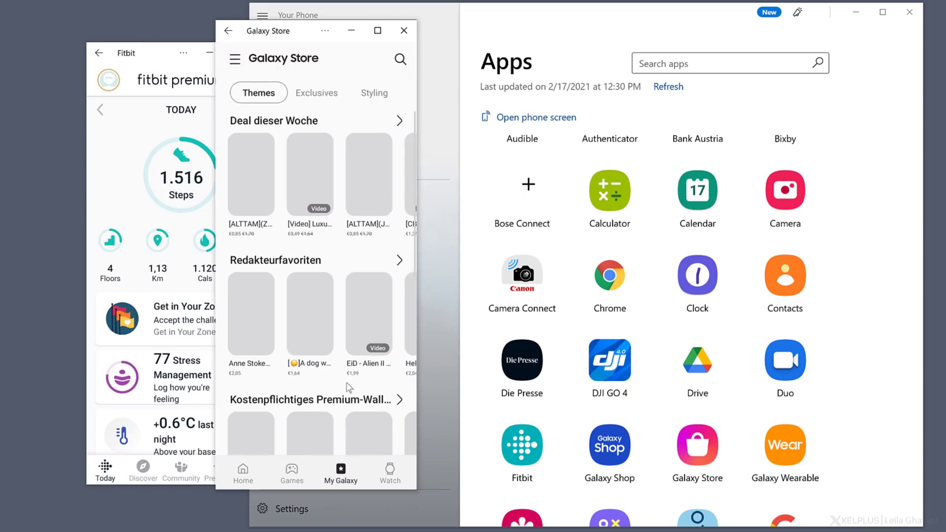
mouse_move(404, 31)
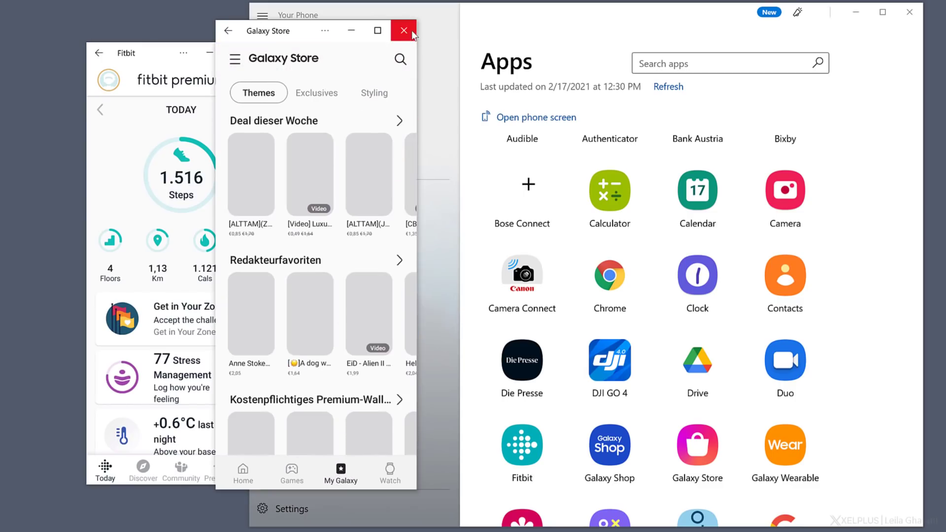
left_click(403, 30)
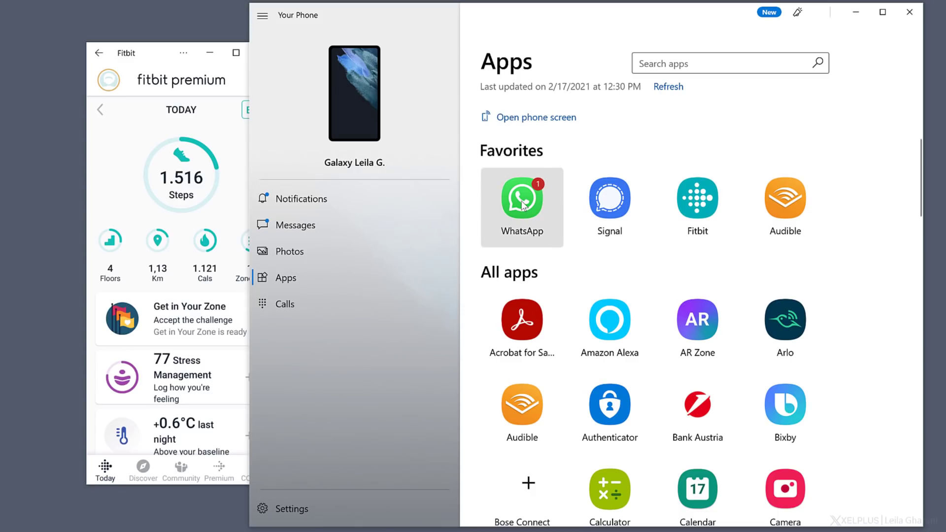
Pin WhatsApp from Favorites to the Windows taskbar and confirm the prompt
right_click(522, 197)
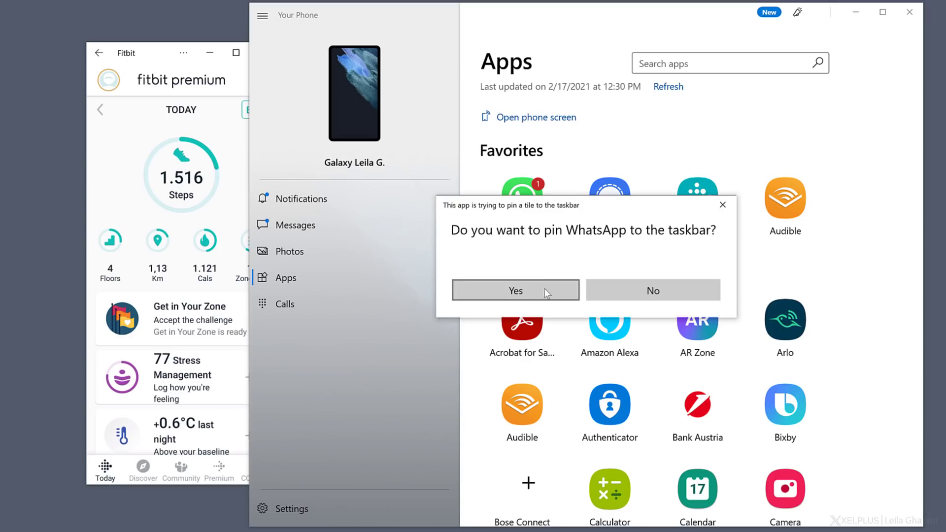
left_click(515, 290)
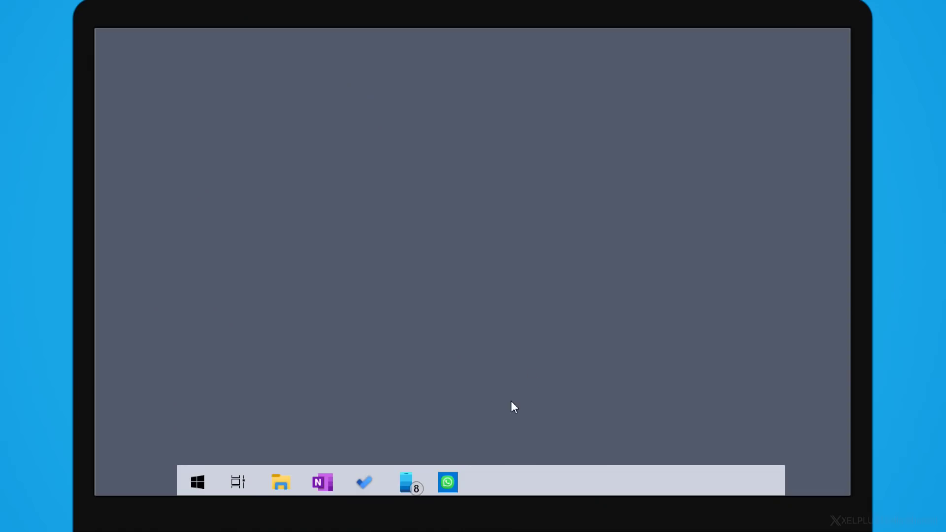
left_click(448, 481)
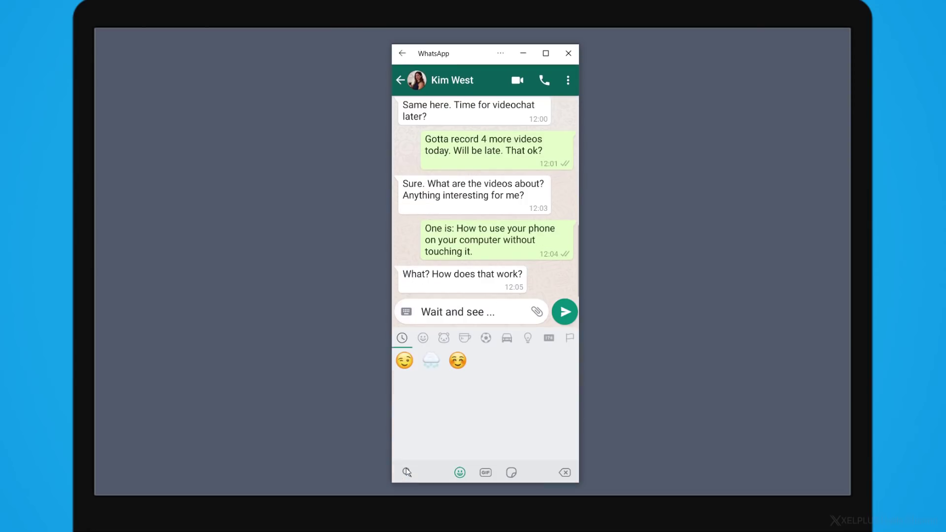
left_click(404, 361)
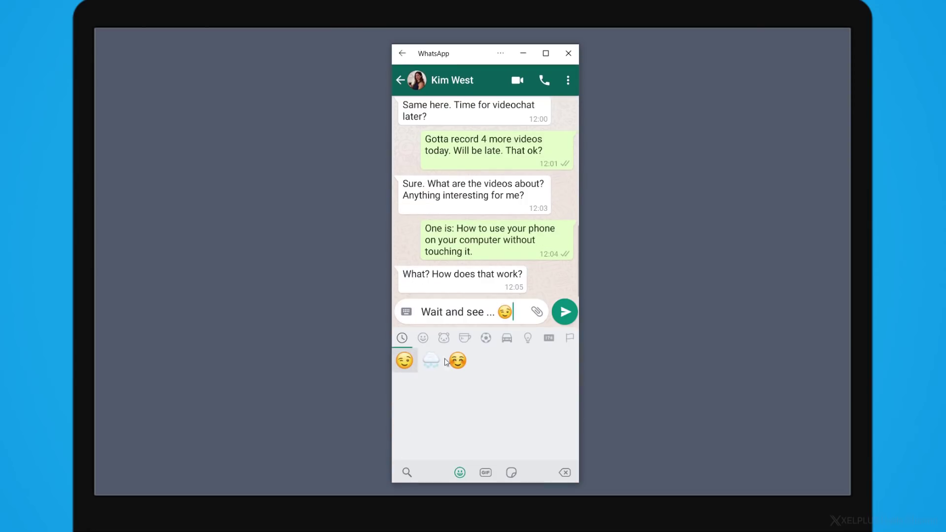
left_click(564, 311)
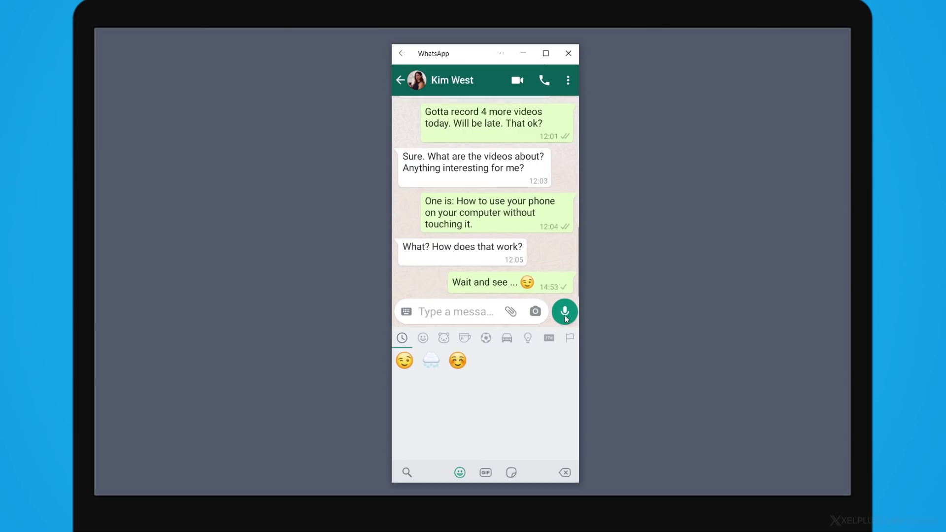
mouse_move(671, 323)
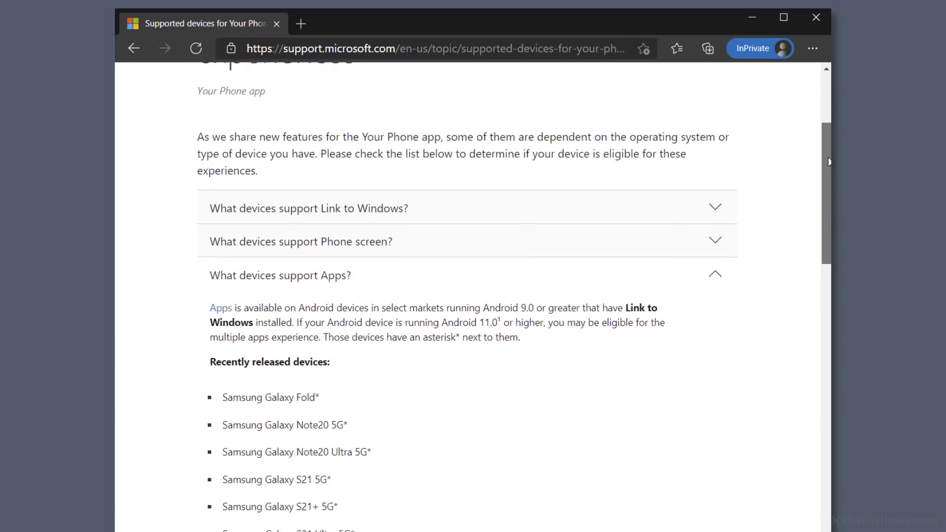
Scroll through the Recently released and Other eligible Samsung device lists
scroll("down", 3)
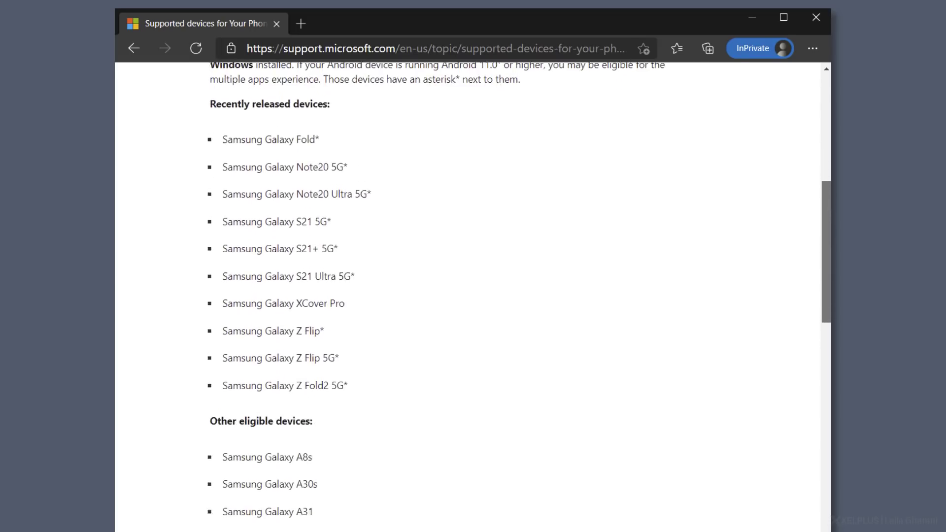
scroll("down", 3)
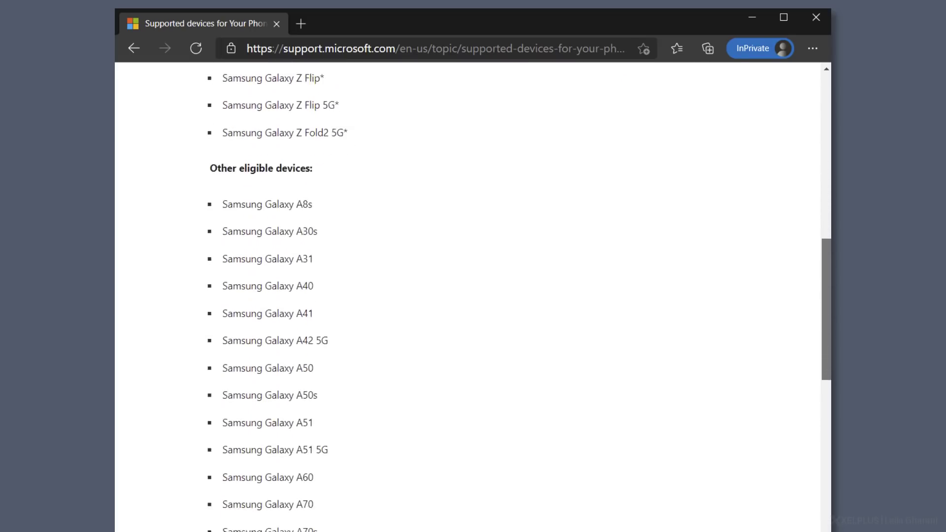
scroll("down", 3)
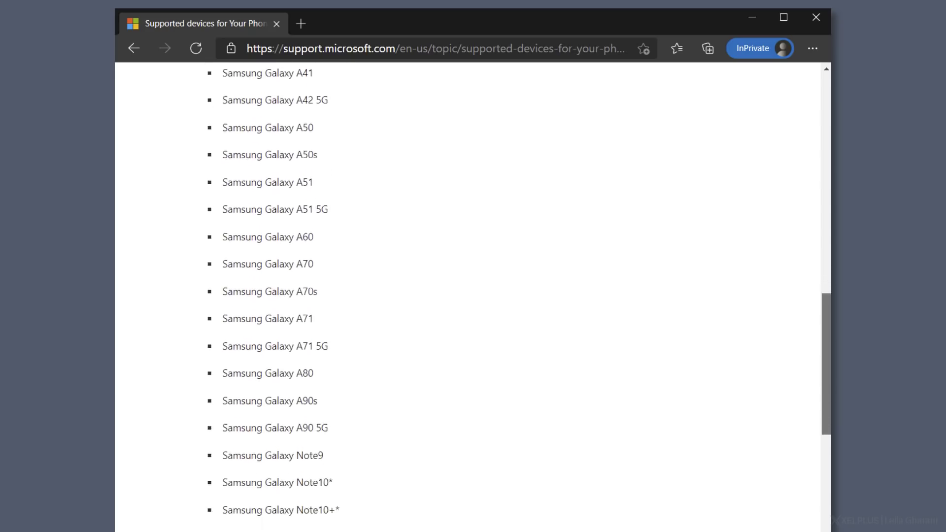
scroll("down", 3)
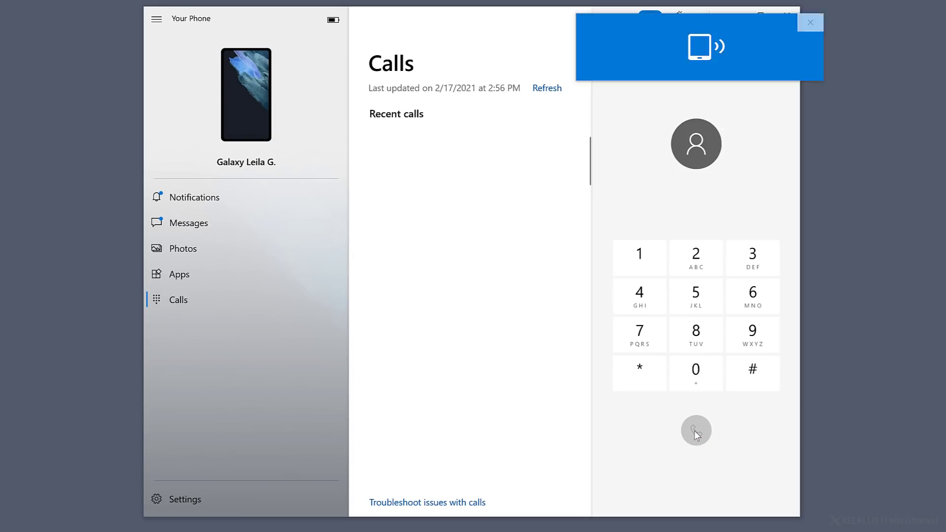
left_click(695, 429)
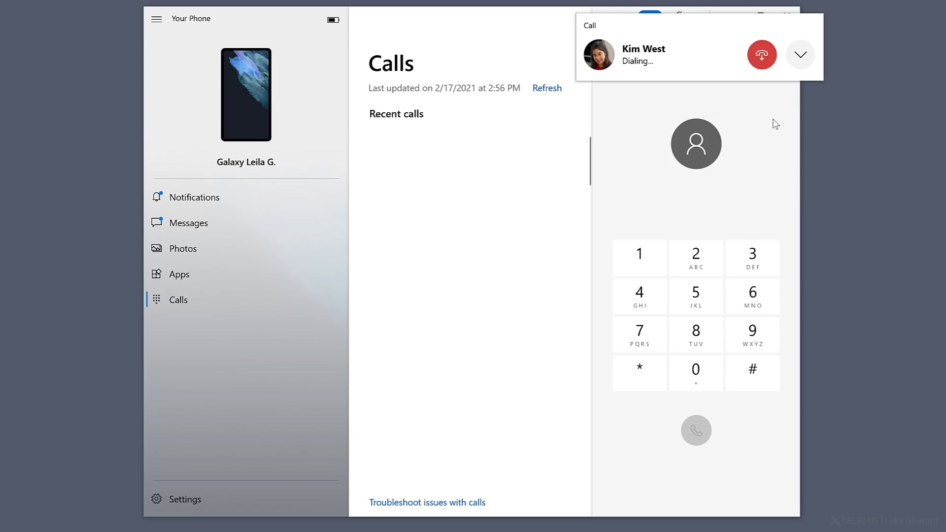
left_click(760, 54)
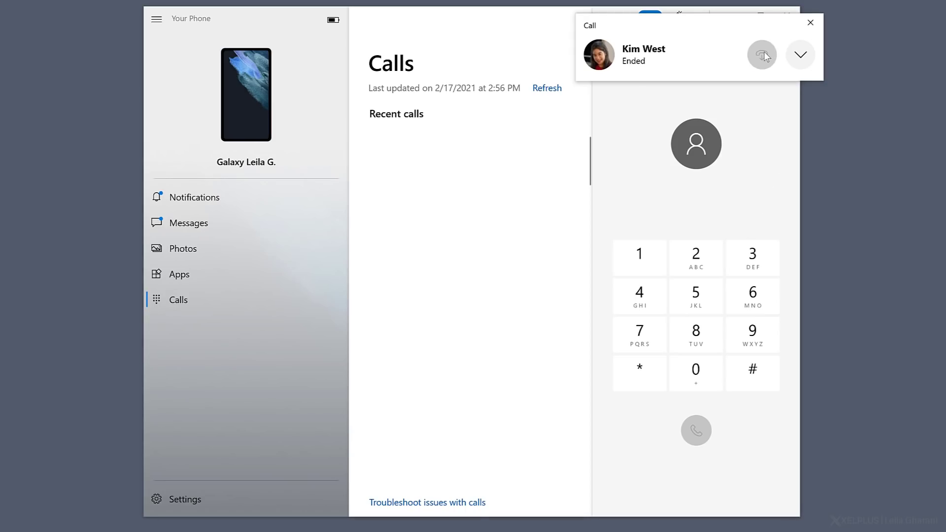
left_click(761, 54)
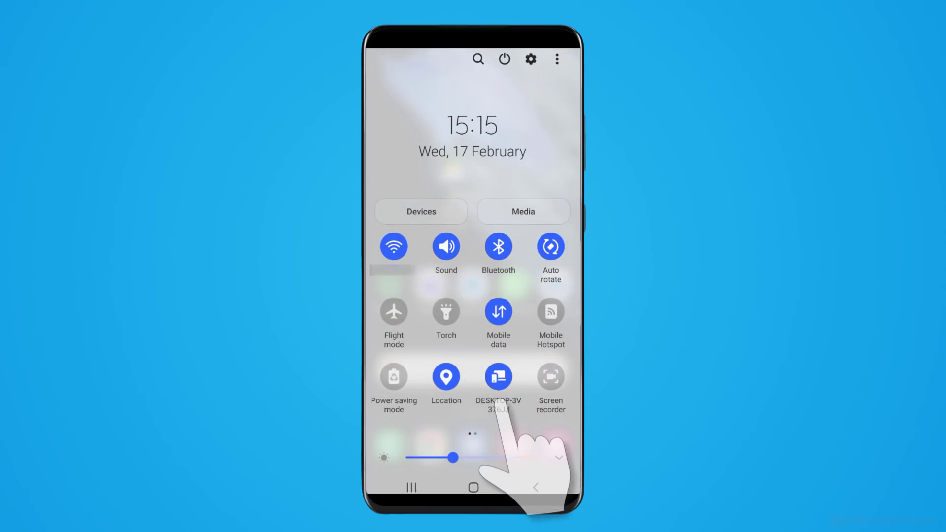
Switch on Use mobile data in the Link to Windows details on the phone
left_click(498, 378)
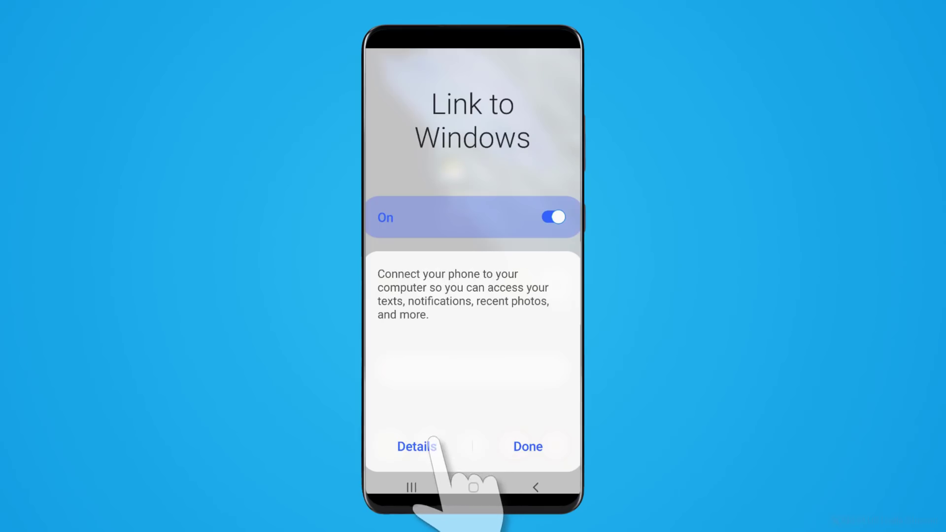
left_click(416, 447)
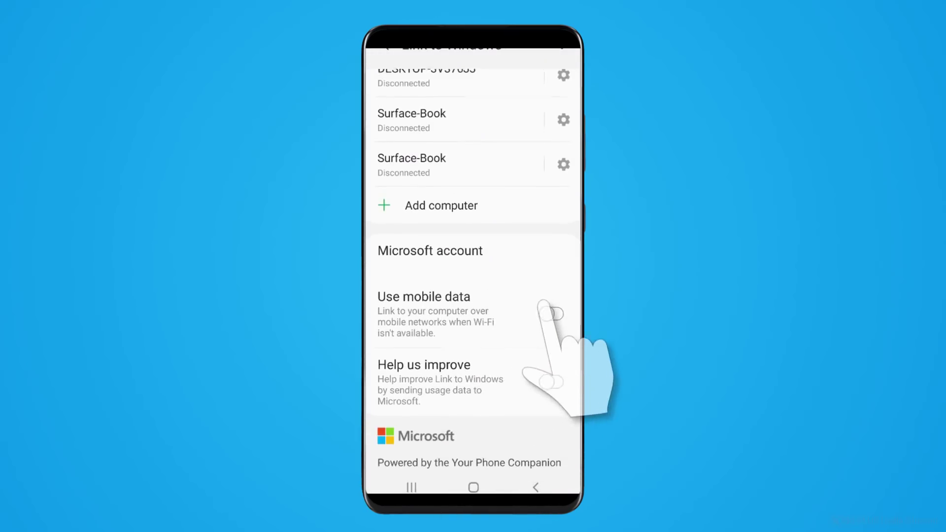
left_click(552, 310)
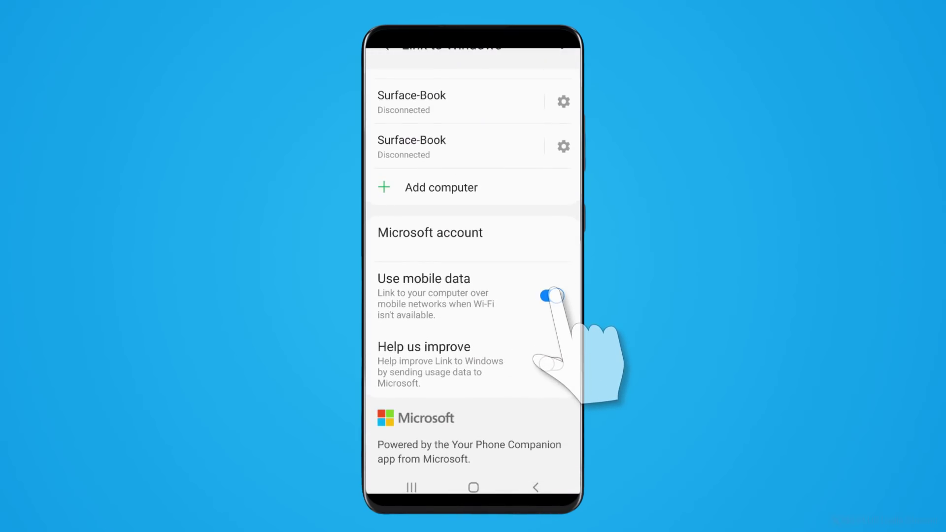